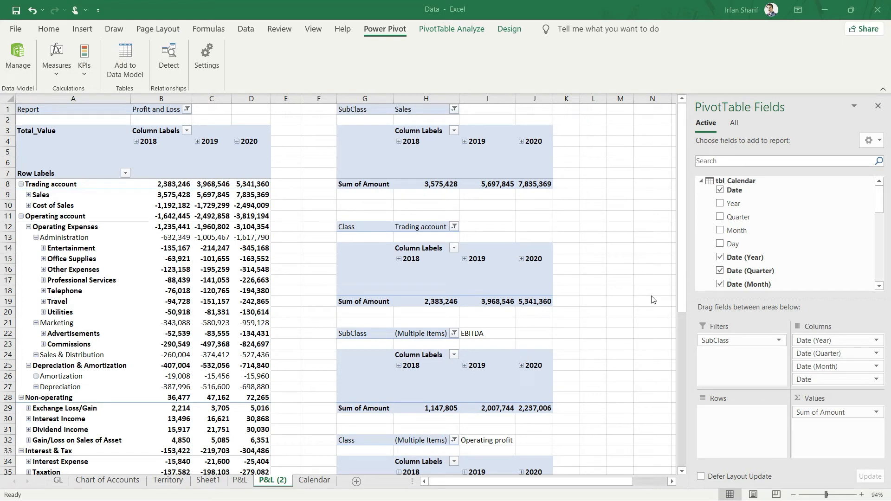
{"action": "mouse_move", "coordinate": [169, 220]}
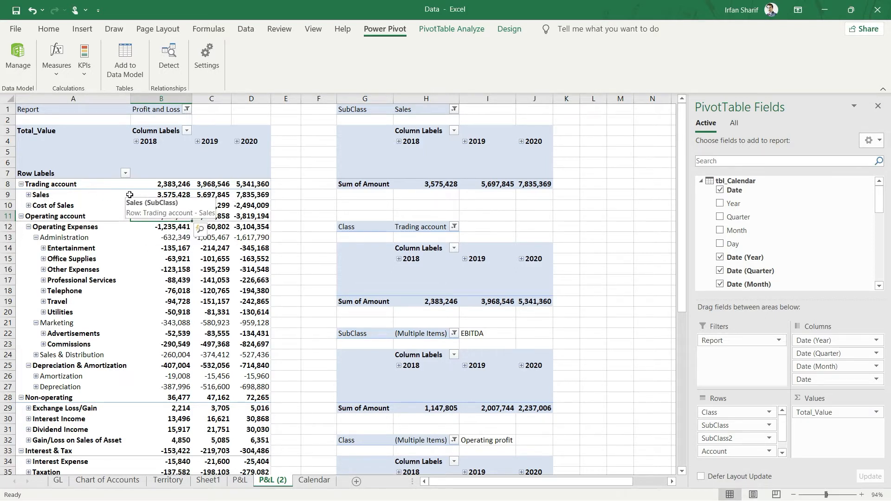
- Review the existing Profit and Loss pivots and their SubClass filters
{"action": "left_click", "coordinate": [162, 215]}
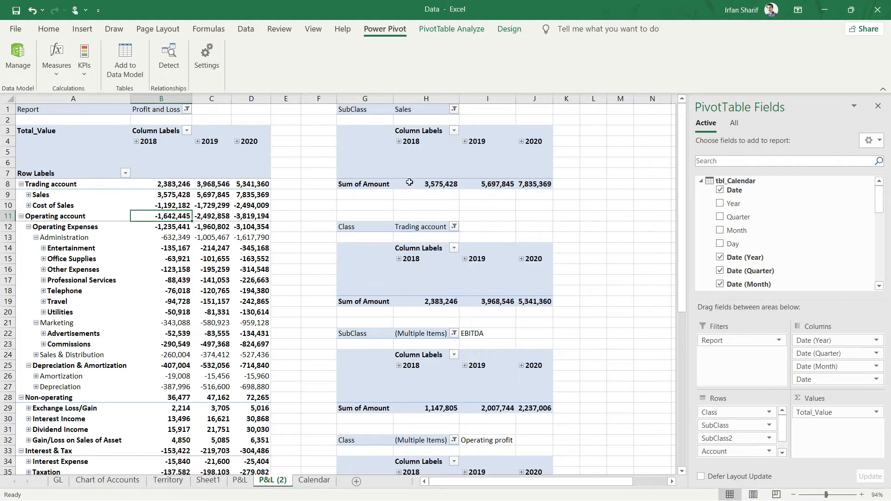
{"action": "left_click", "coordinate": [434, 183]}
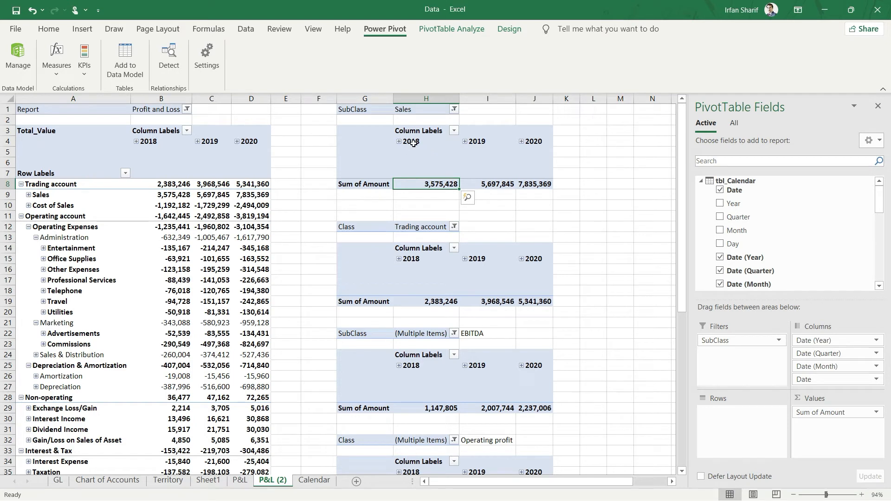
{"action": "left_click", "coordinate": [414, 141]}
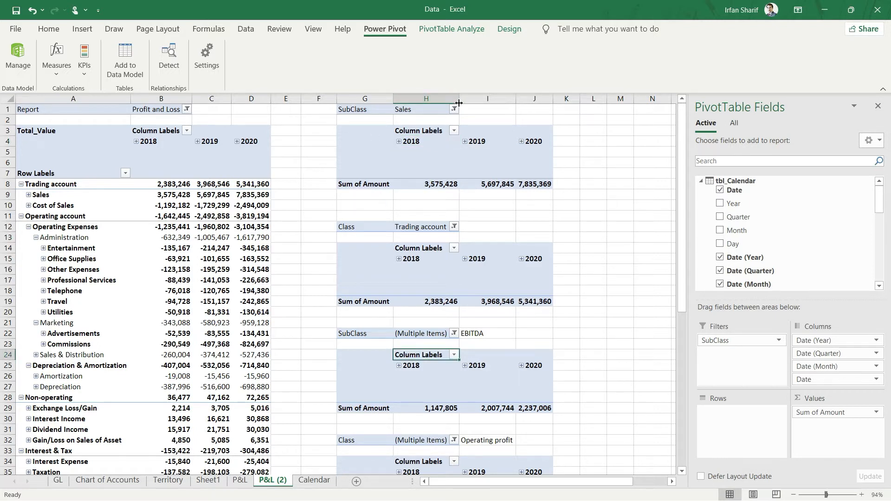
{"action": "mouse_move", "coordinate": [442, 214]}
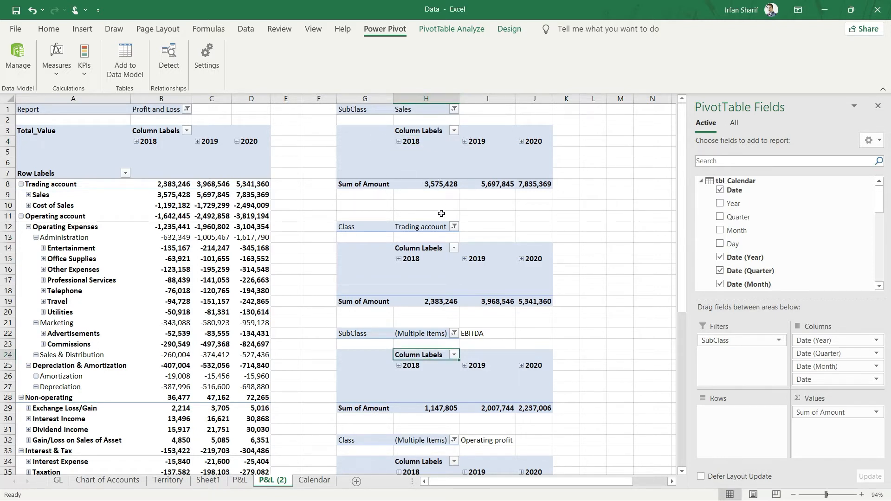
{"action": "mouse_move", "coordinate": [412, 141]}
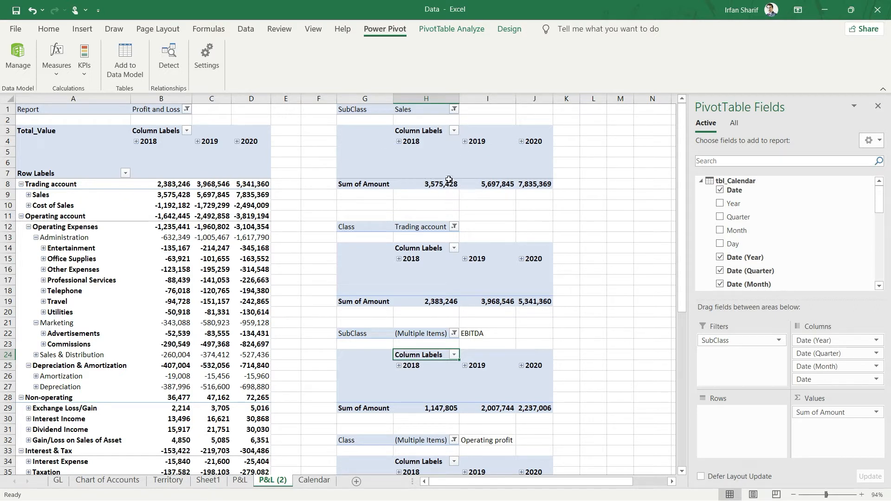
{"action": "mouse_move", "coordinate": [416, 110]}
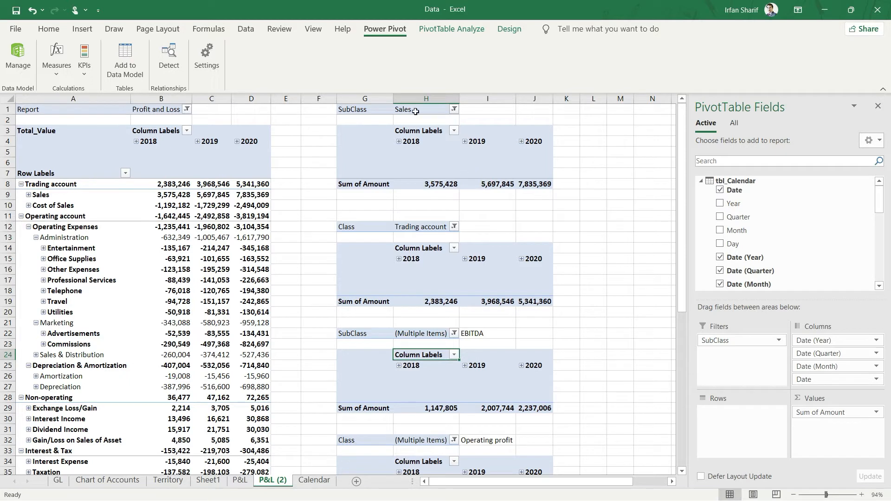
{"action": "mouse_move", "coordinate": [461, 120]}
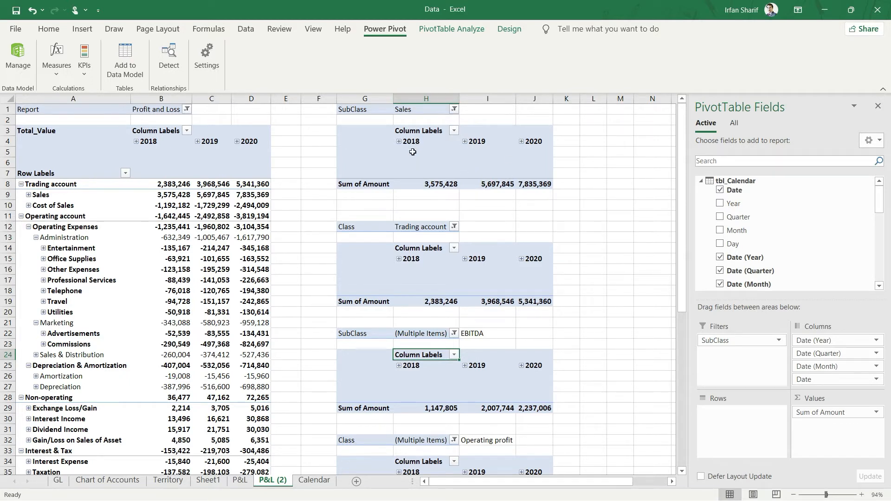
{"action": "mouse_move", "coordinate": [523, 167]}
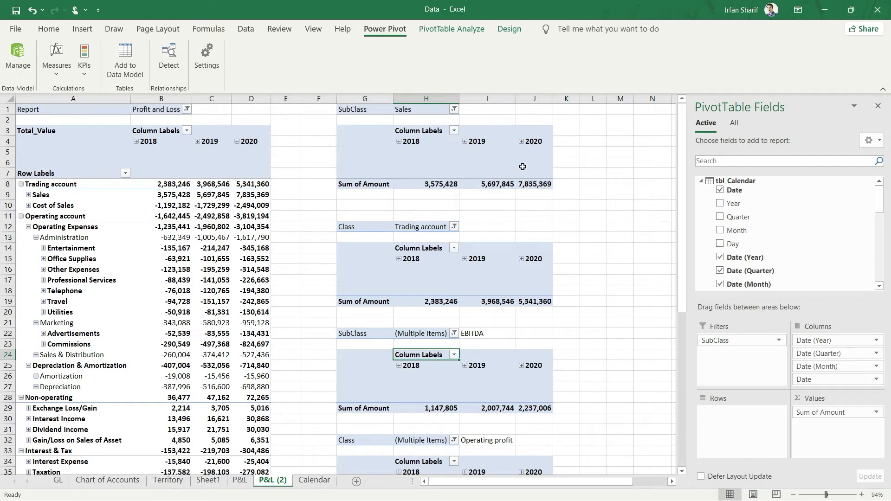
{"action": "mouse_move", "coordinate": [428, 151]}
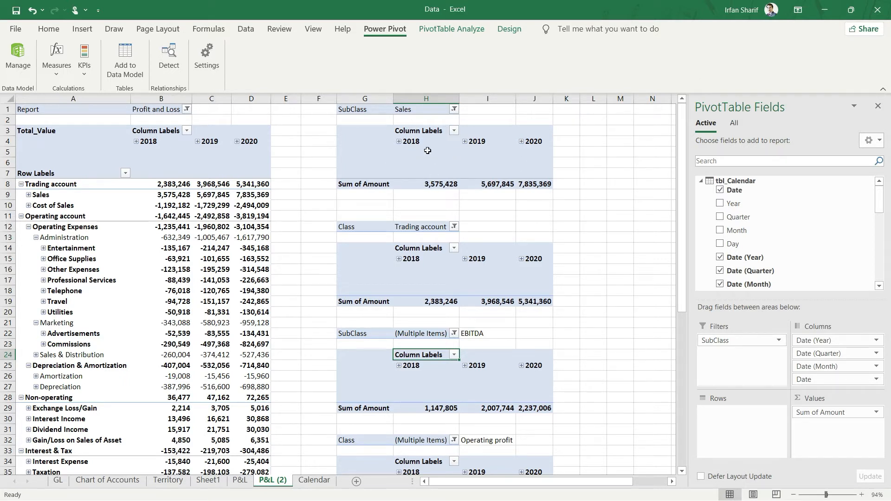
{"action": "mouse_move", "coordinate": [434, 180]}
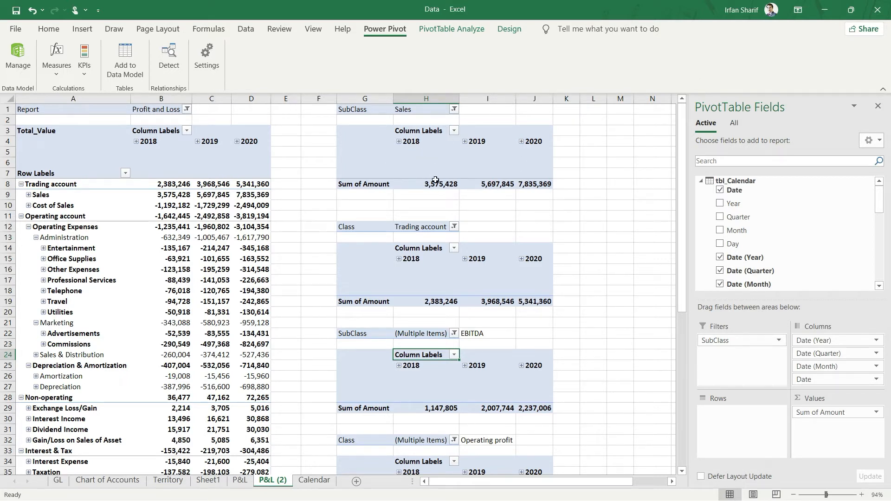
{"action": "mouse_move", "coordinate": [436, 180]}
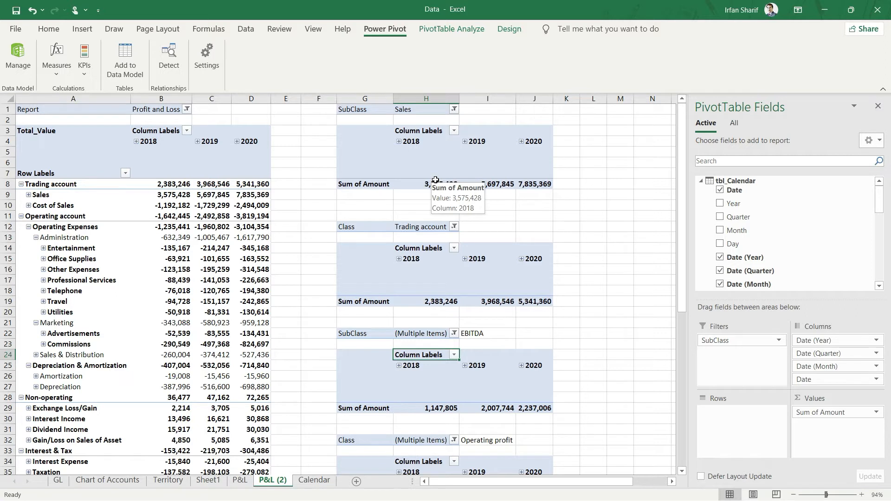
{"action": "mouse_move", "coordinate": [408, 110]}
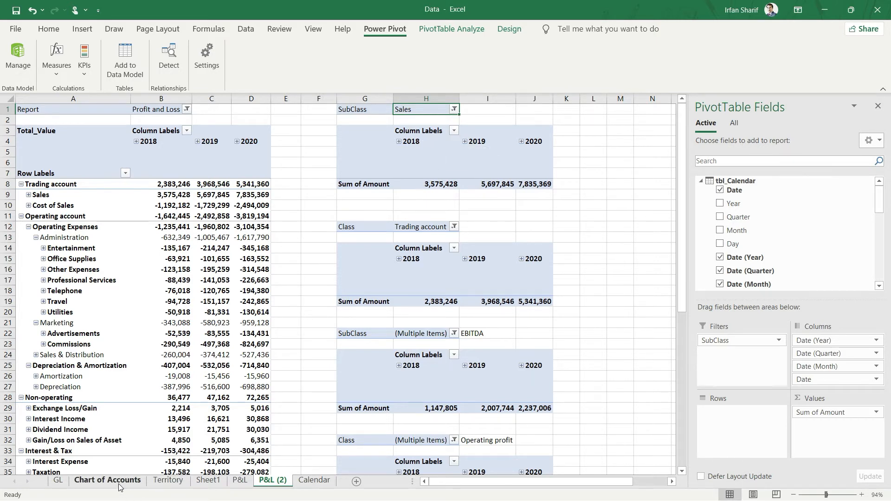
- Check the Sales entries in the Chart of Accounts SubClass column, then return to P&L (2)
{"action": "left_click", "coordinate": [108, 481]}
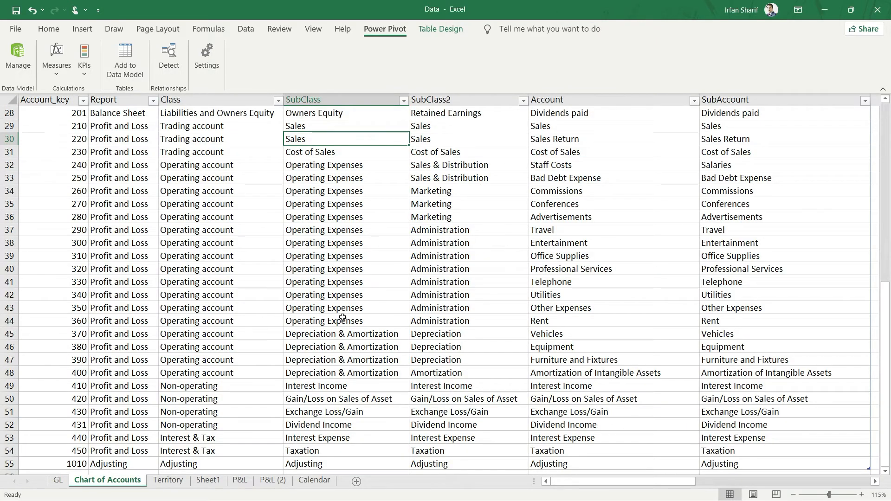
{"action": "left_click", "coordinate": [323, 100]}
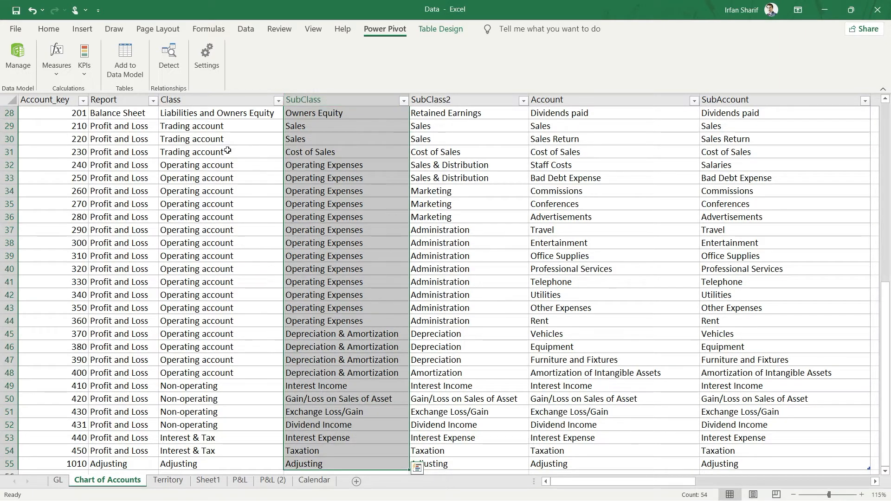
{"action": "mouse_move", "coordinate": [288, 236]}
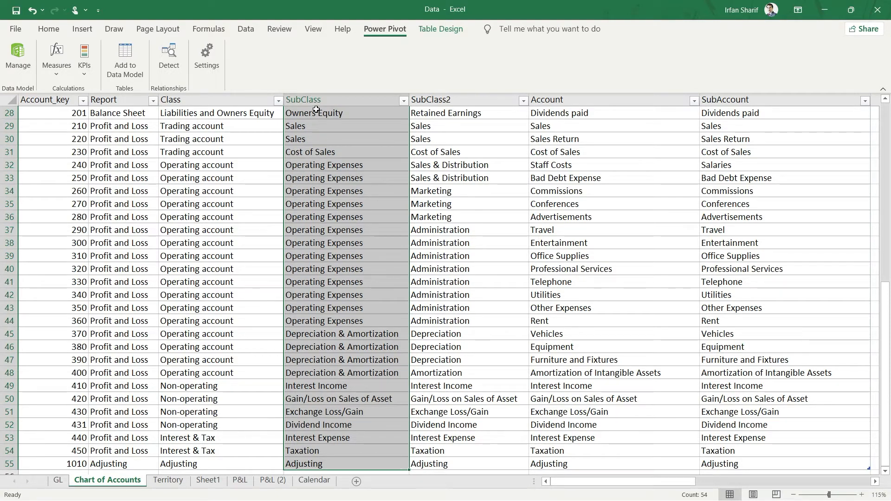
{"action": "left_click", "coordinate": [325, 139]}
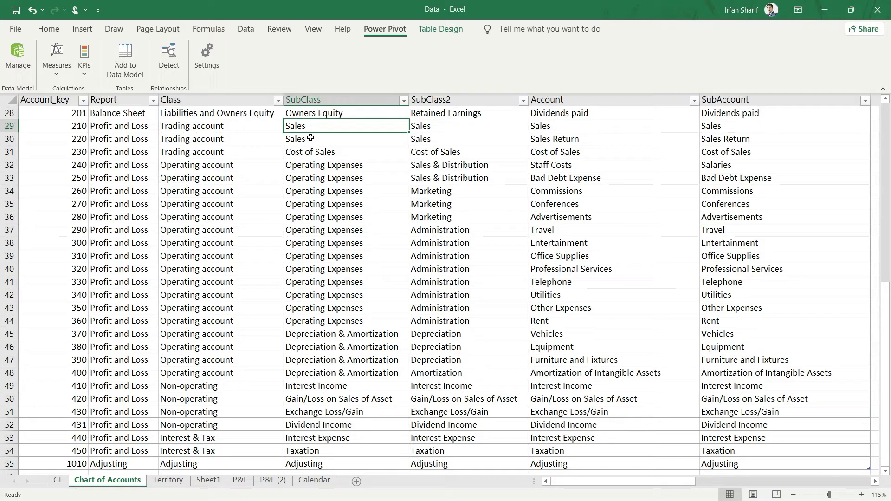
{"action": "left_click", "coordinate": [339, 140]}
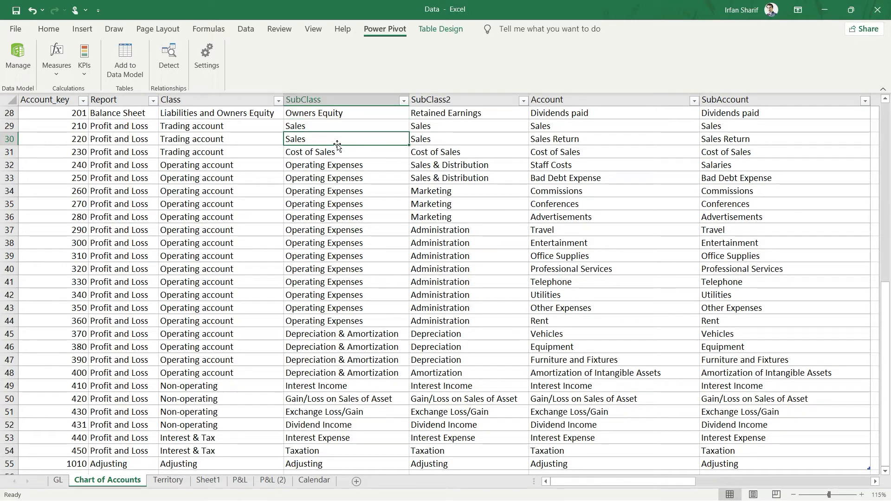
{"action": "left_click", "coordinate": [272, 481]}
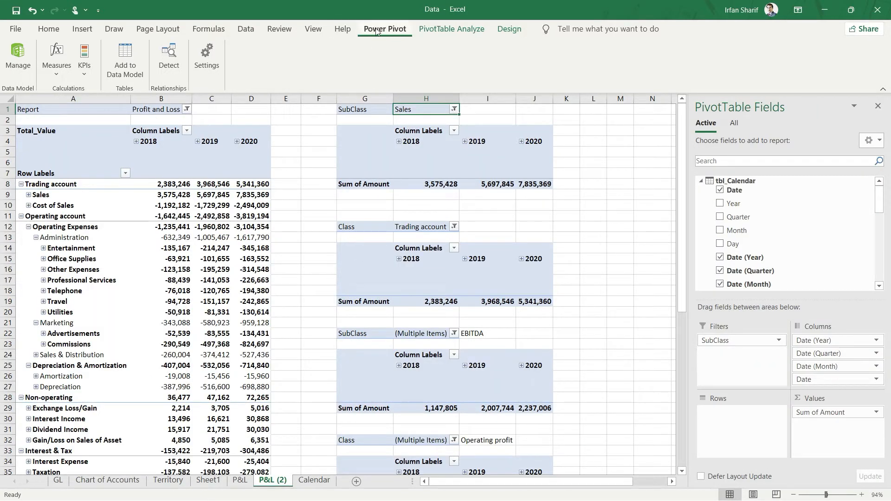
- Create a new Power Pivot measure Total_Sales on tbl_GL and enter its Formula box
{"action": "left_click", "coordinate": [57, 57]}
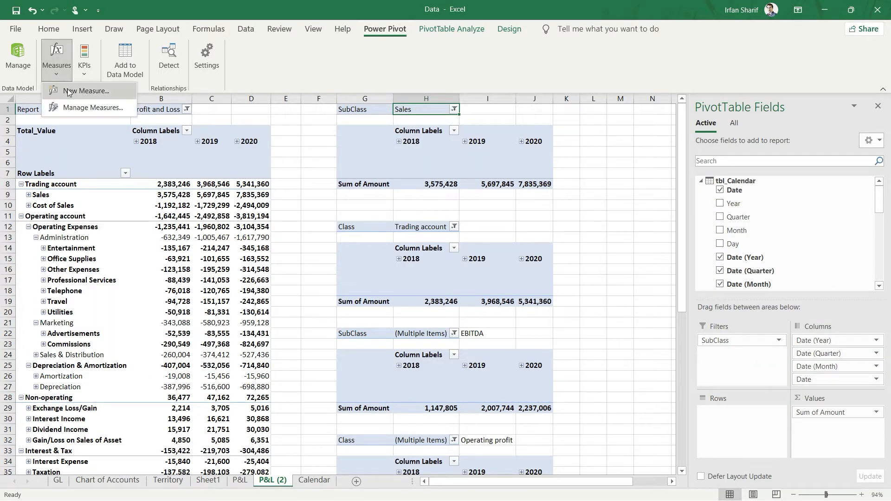
{"action": "left_click", "coordinate": [87, 91]}
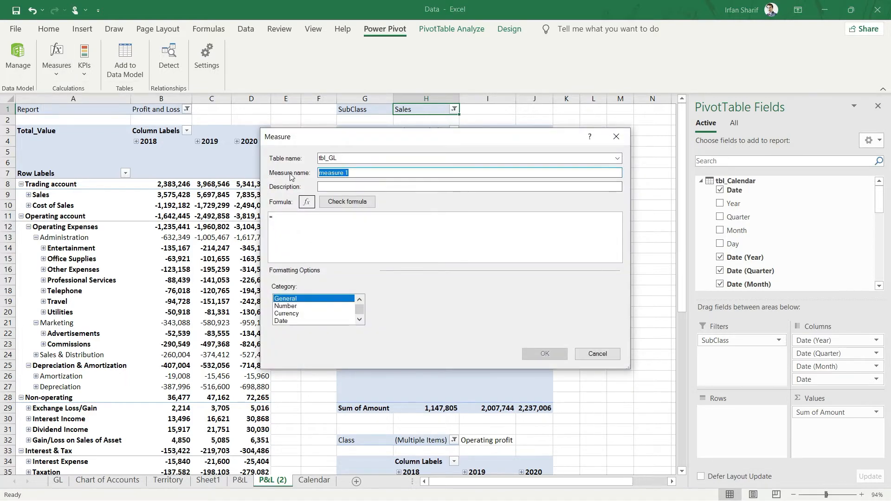
{"action": "type", "text": "Totao"}
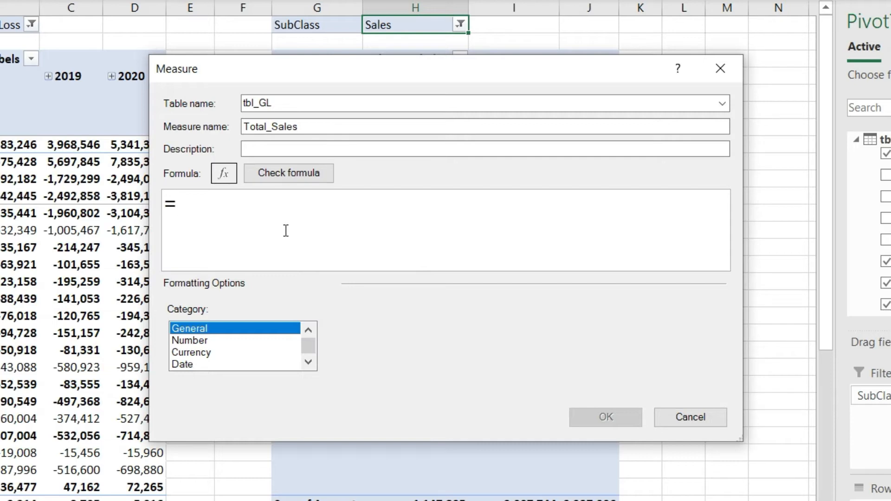
{"action": "mouse_move", "coordinate": [258, 230]}
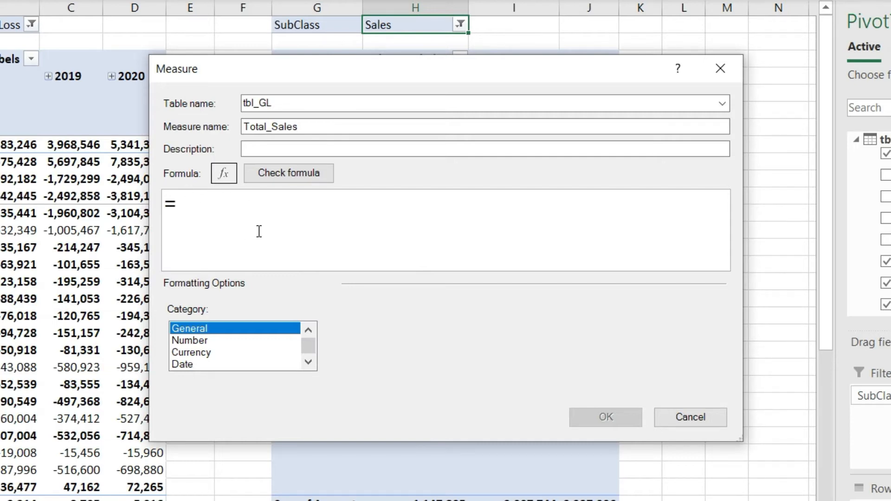
{"action": "mouse_move", "coordinate": [149, 230]}
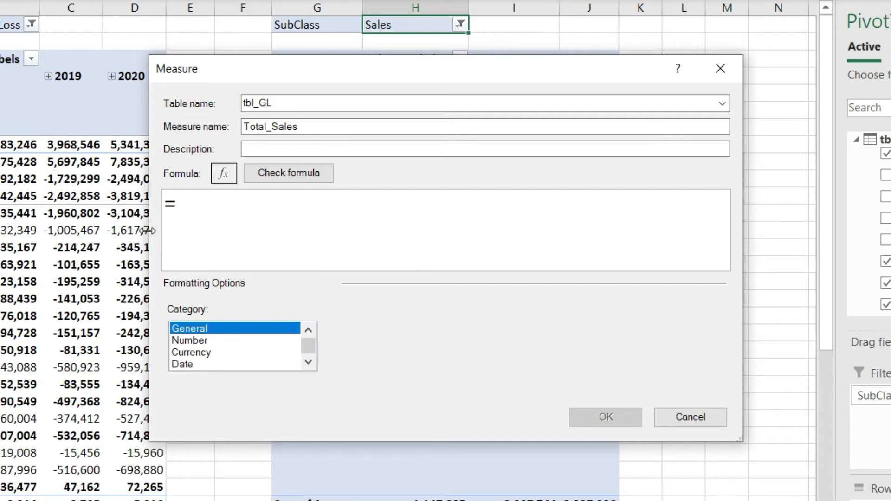
{"action": "left_click", "coordinate": [199, 205]}
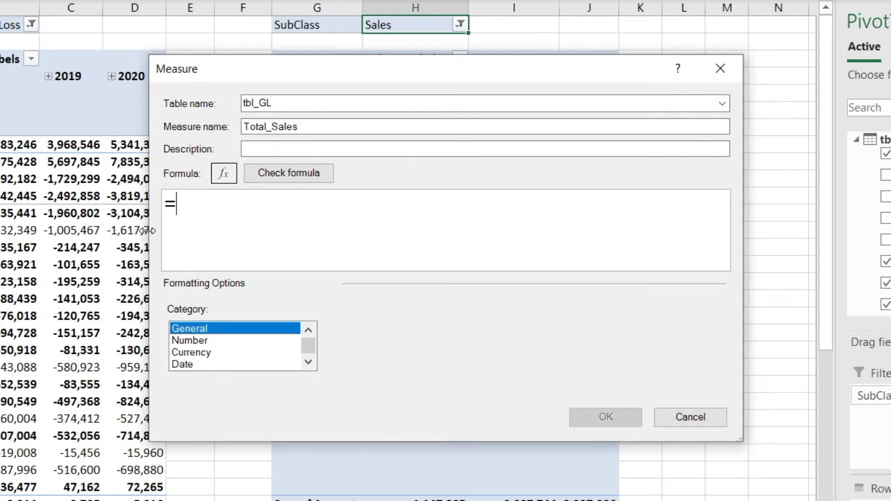
{"action": "mouse_move", "coordinate": [646, 394]}
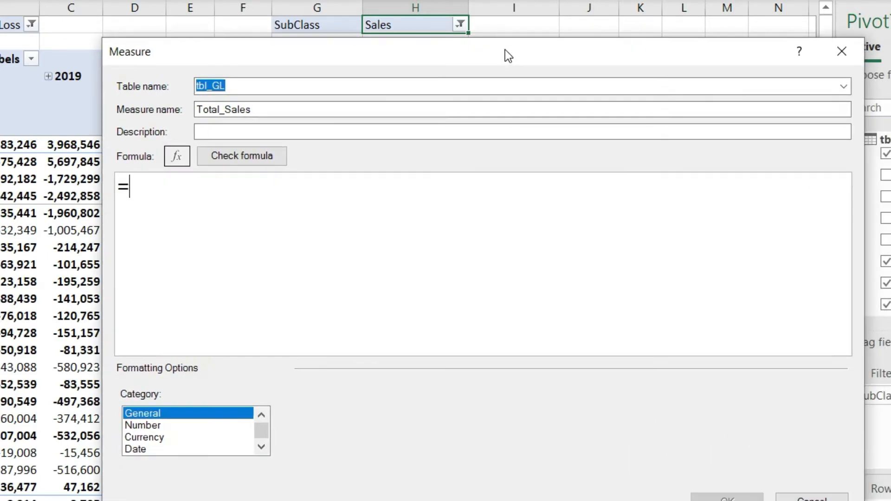
- Begin the formula with =CALCULATE( using [Total_Value] (sum of tbl_GL[Amount]) as its expression
{"action": "type", "text": "cal"}
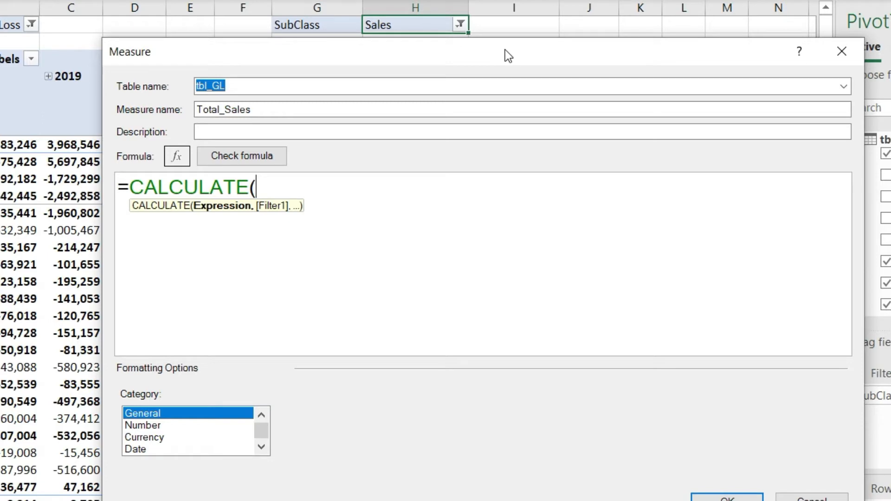
{"action": "type", "text": "sum"}
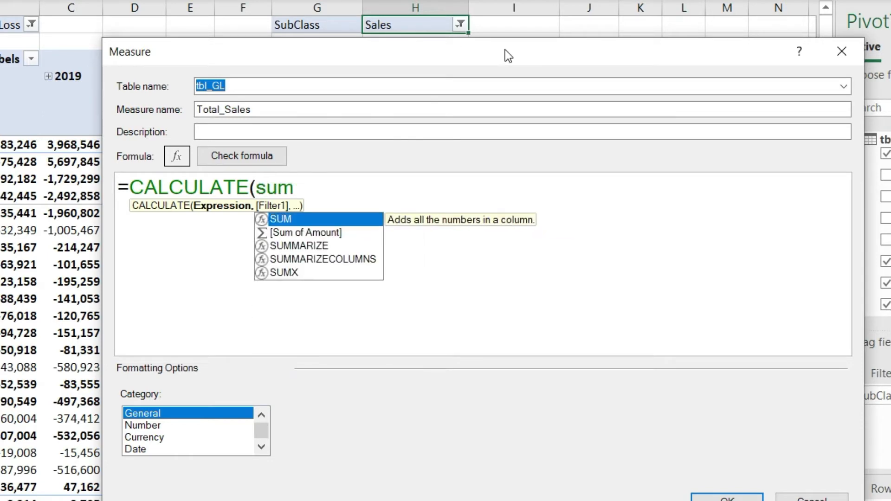
{"action": "type", "text": "("}
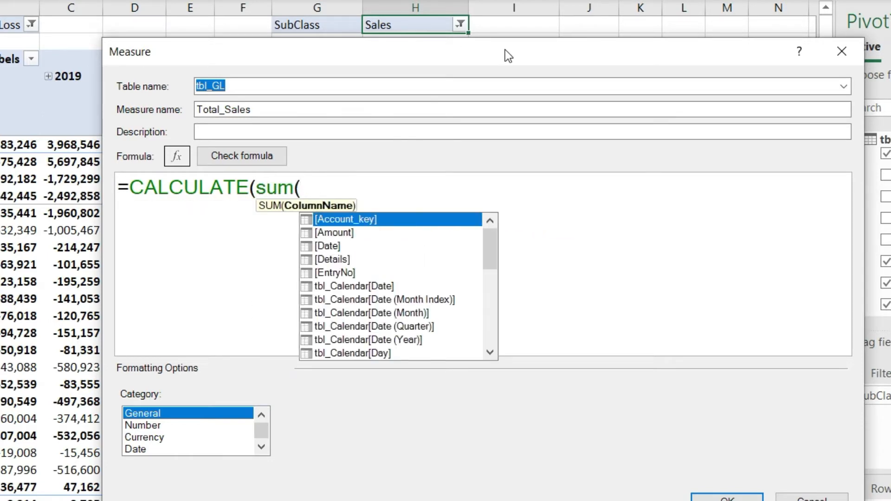
{"action": "type", "text": "amu"}
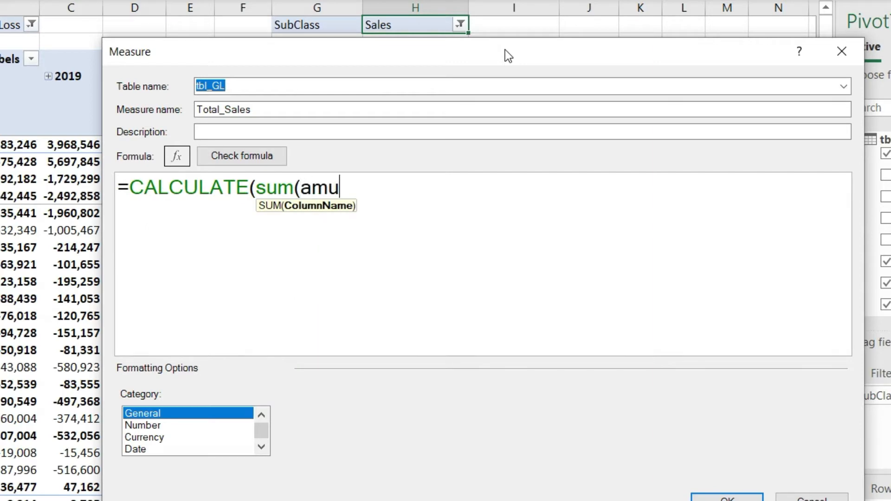
{"action": "type", "text": "tbl_GL[Amount]"}
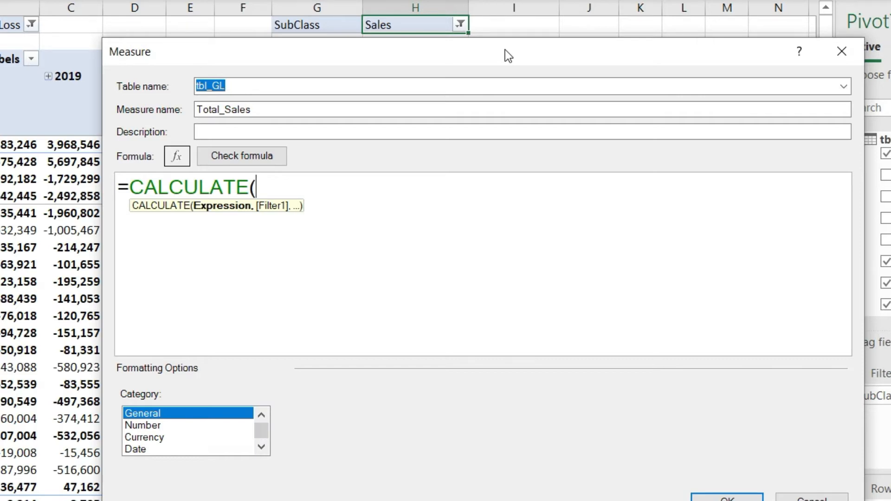
{"action": "type", "text": "value"}
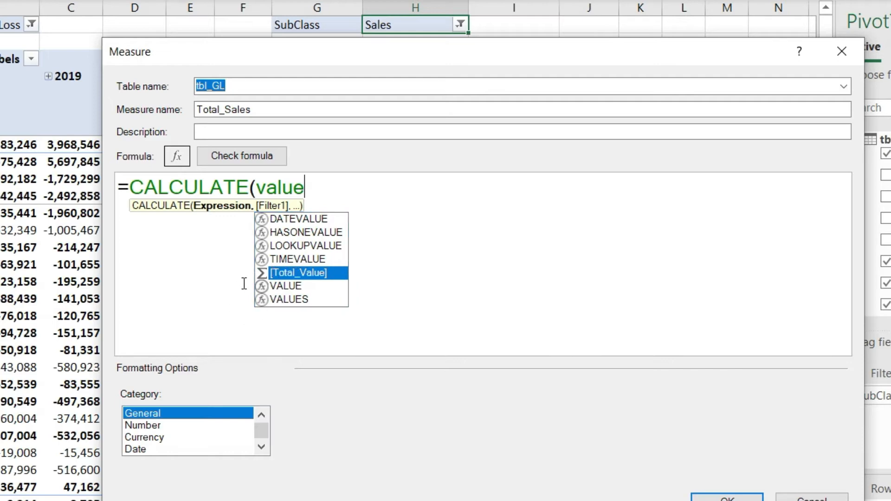
{"action": "mouse_move", "coordinate": [246, 283]}
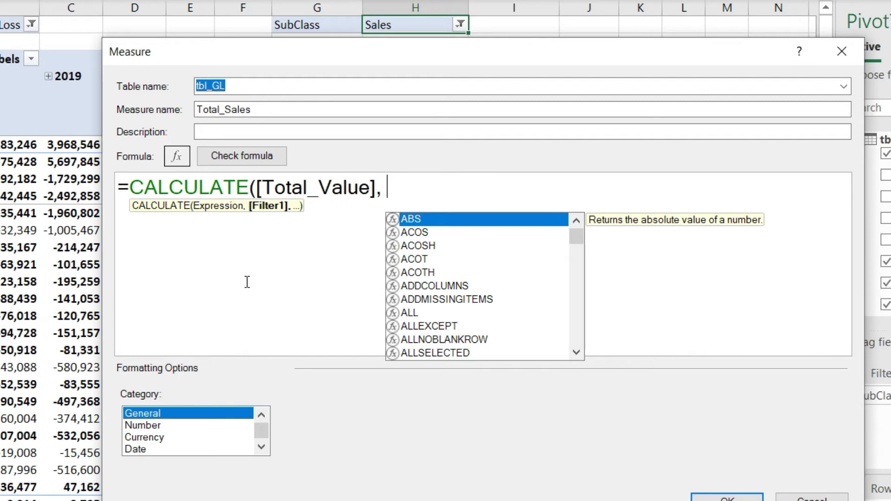
- Add the filter tbl_ChartofAccounts[SubClass] = "Sales" and close the CALCULATE parenthesis
{"action": "type", "text": "subclas"}
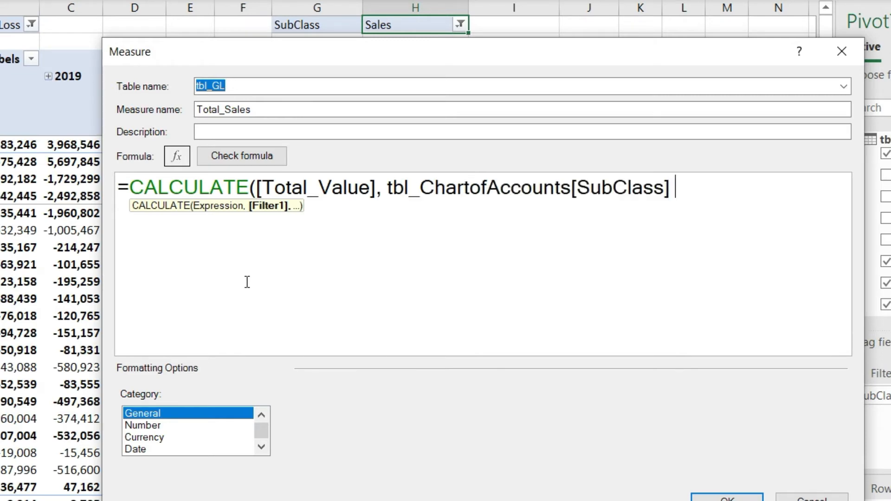
{"action": "type", "text": "="}
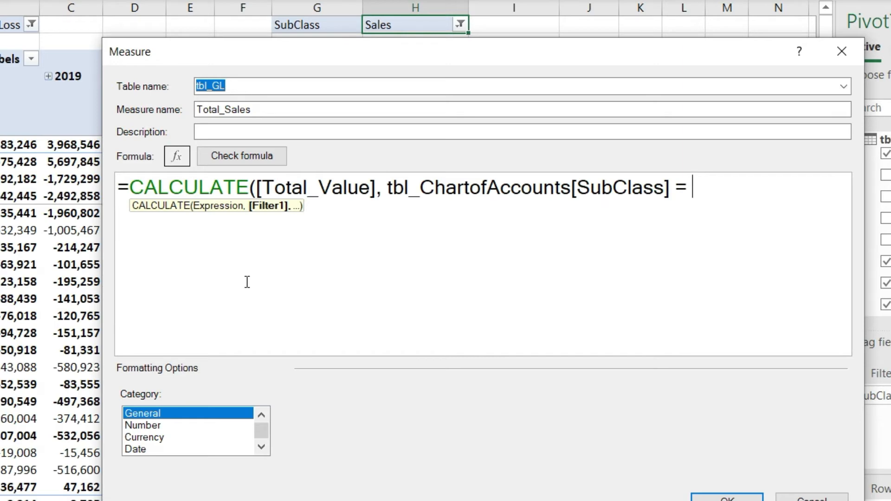
{"action": "type", "text": "\""}
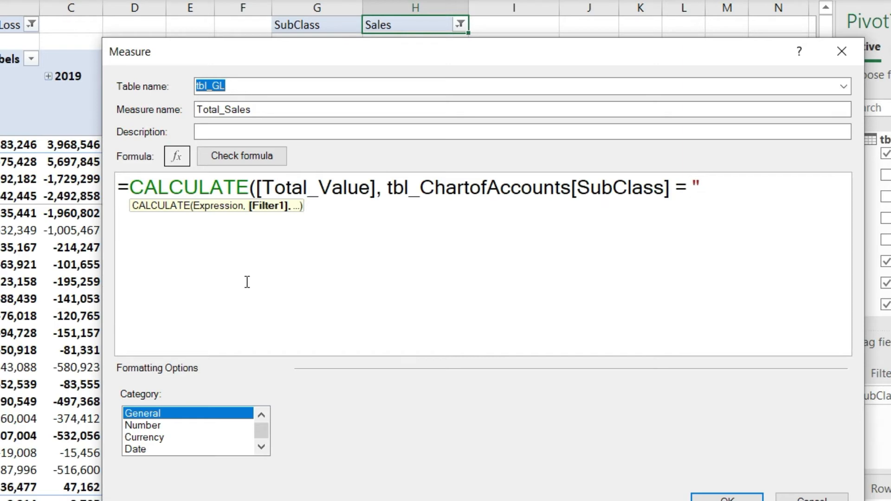
{"action": "type", "text": "Sales"}
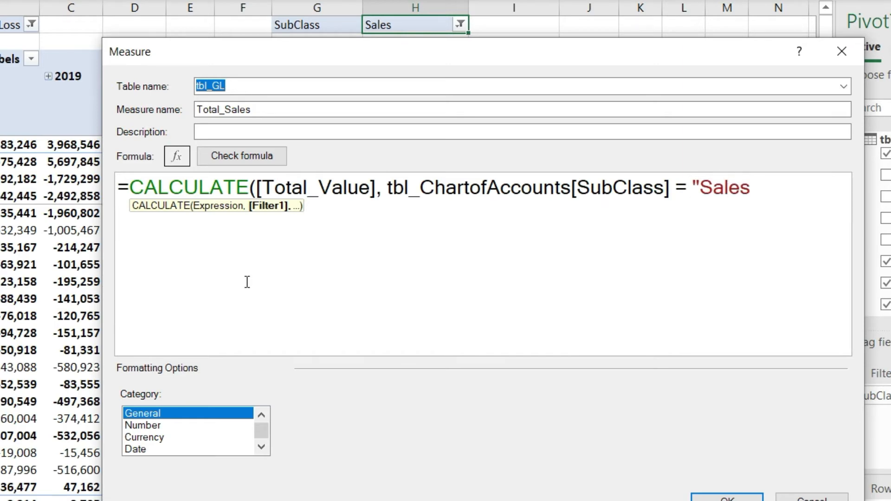
{"action": "type", "text": "\""}
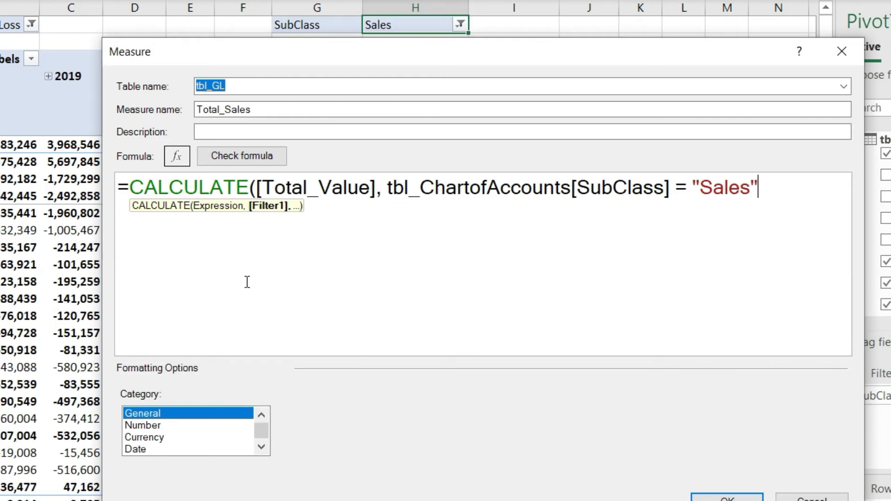
{"action": "type", "text": ")"}
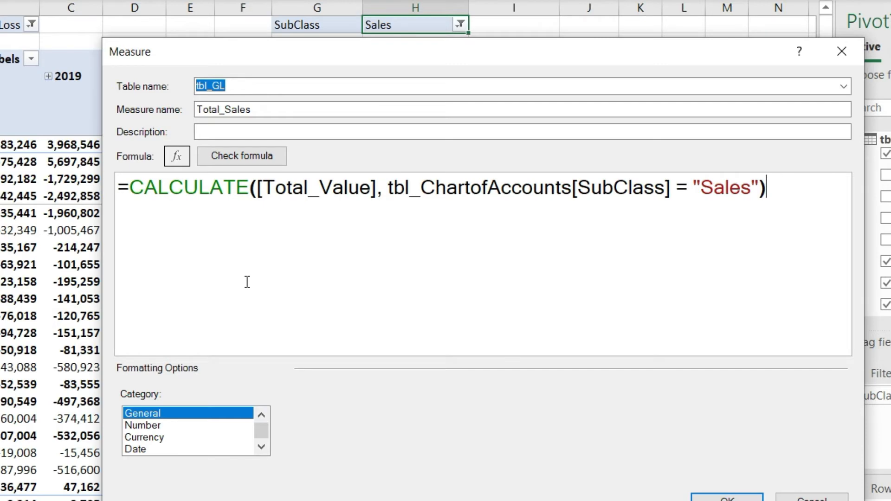
{"action": "mouse_move", "coordinate": [255, 175]}
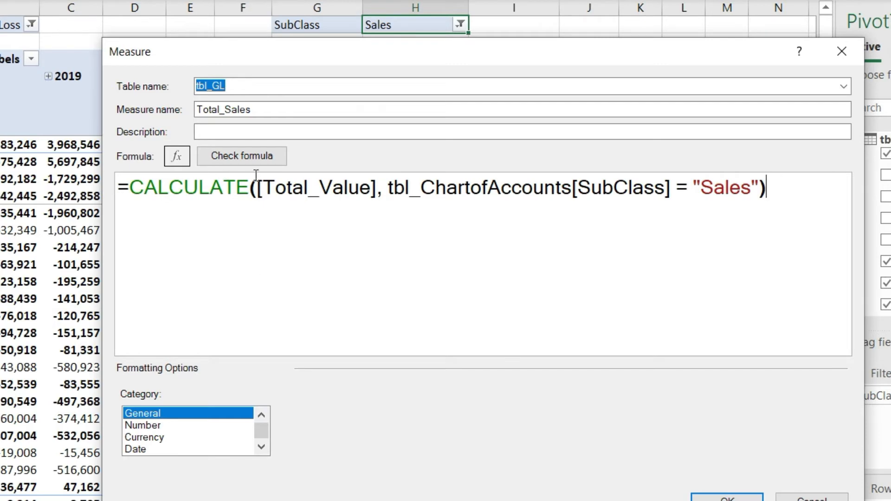
{"action": "mouse_move", "coordinate": [638, 201]}
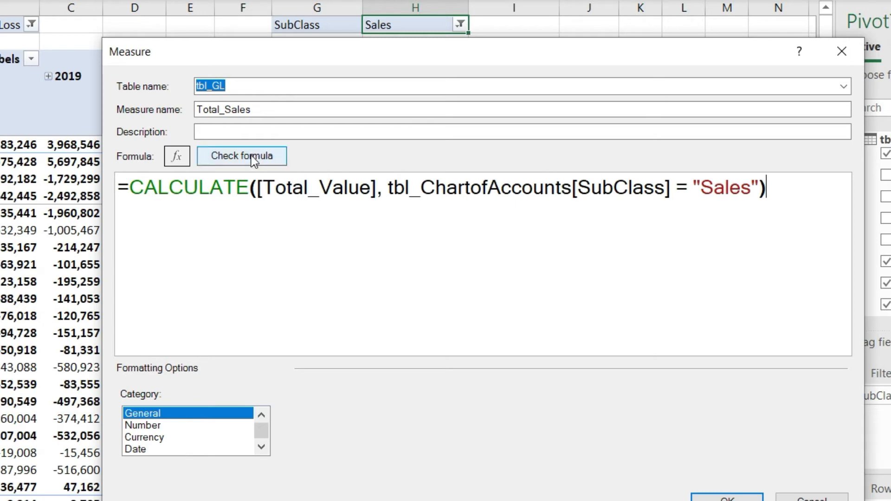
- Format Total_Sales as Number with 0 decimals and 1000 separator, and check the formula for errors
{"action": "left_click", "coordinate": [141, 425]}
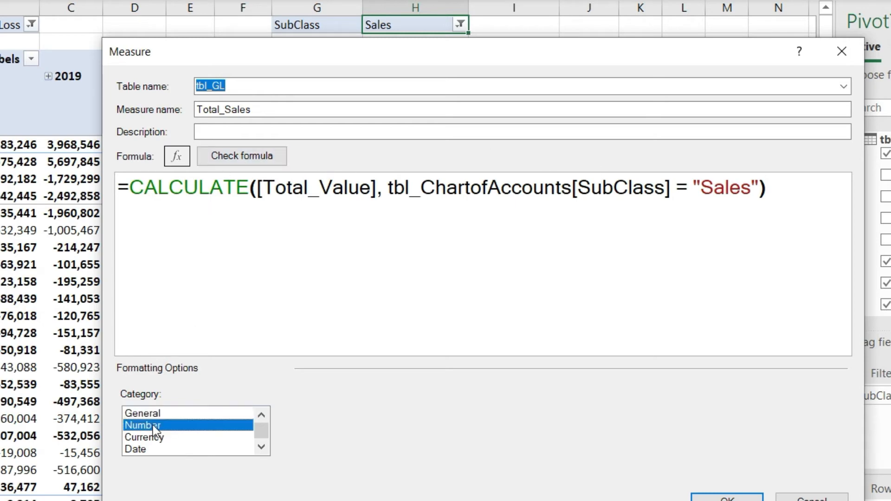
{"action": "left_click", "coordinate": [144, 425]}
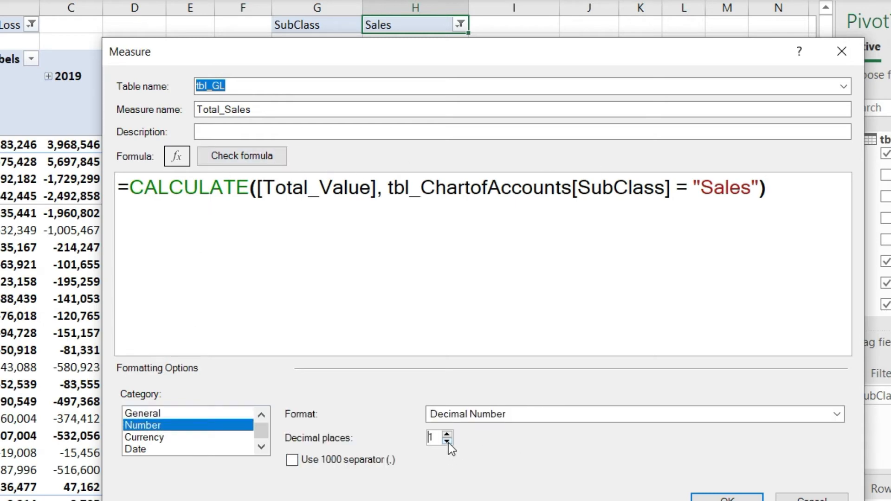
{"action": "left_click", "coordinate": [292, 460]}
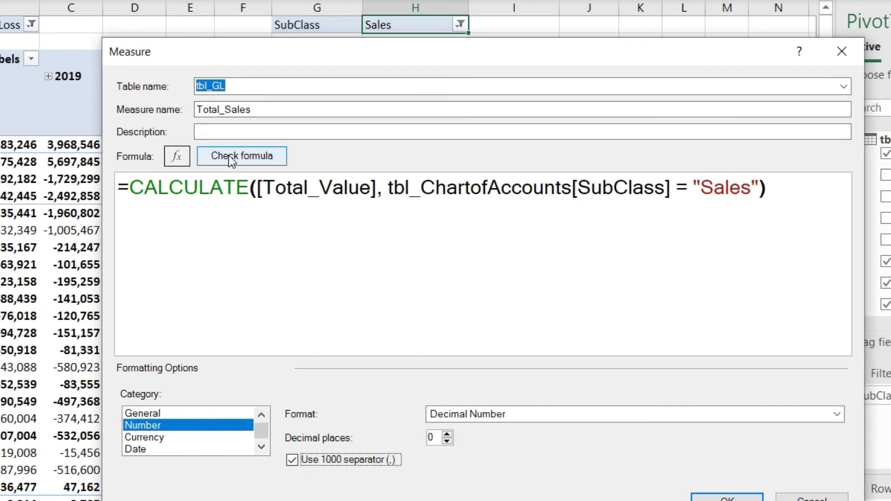
{"action": "left_click", "coordinate": [241, 156]}
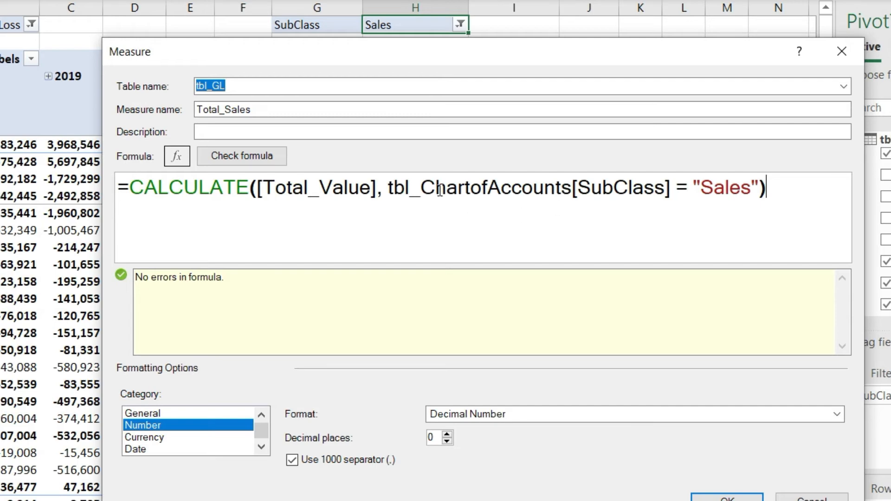
{"action": "mouse_move", "coordinate": [741, 183]}
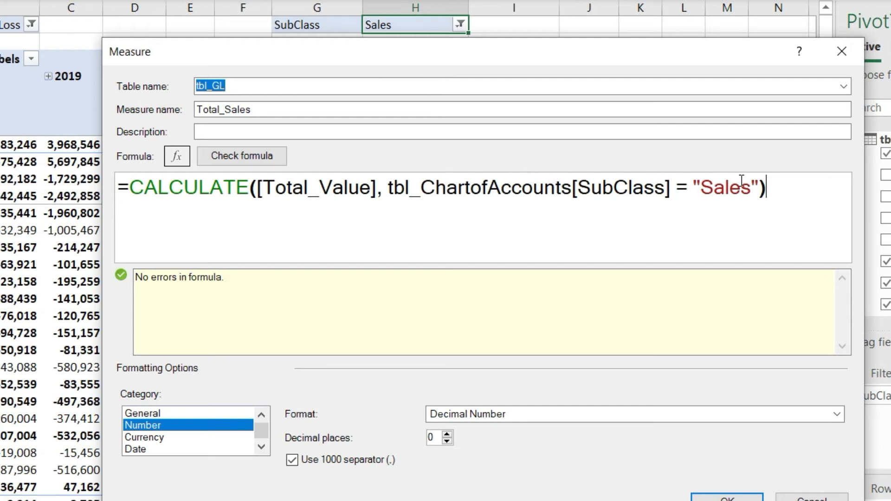
{"action": "mouse_move", "coordinate": [578, 184]}
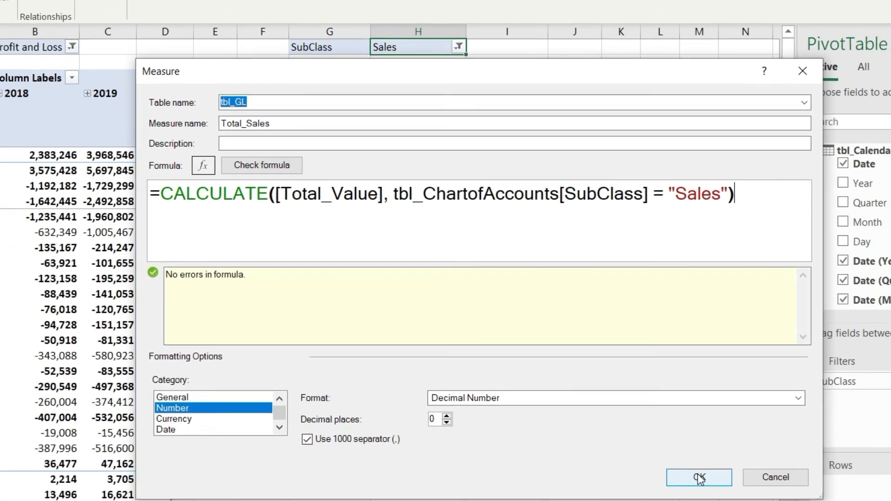
- Add Total_Sales to the Sales-filtered pivot and compare its 2018 value with Sum of Amount
{"action": "left_click", "coordinate": [698, 477]}
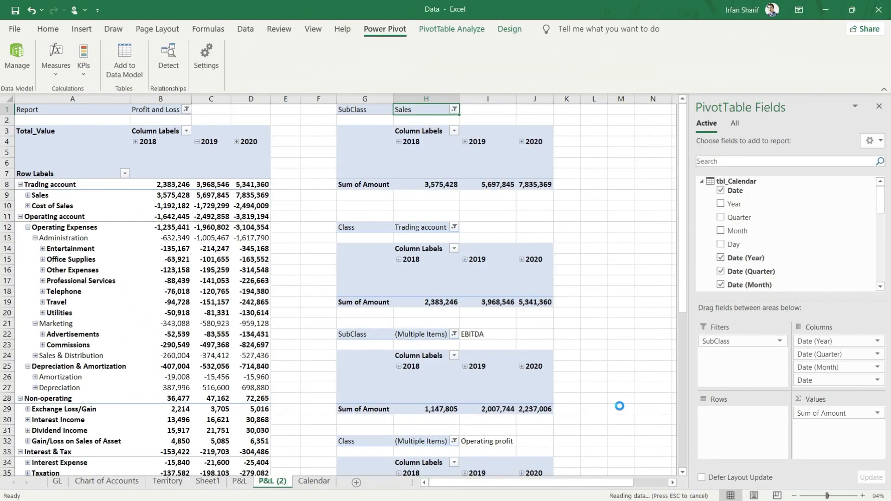
{"action": "mouse_move", "coordinate": [596, 379]}
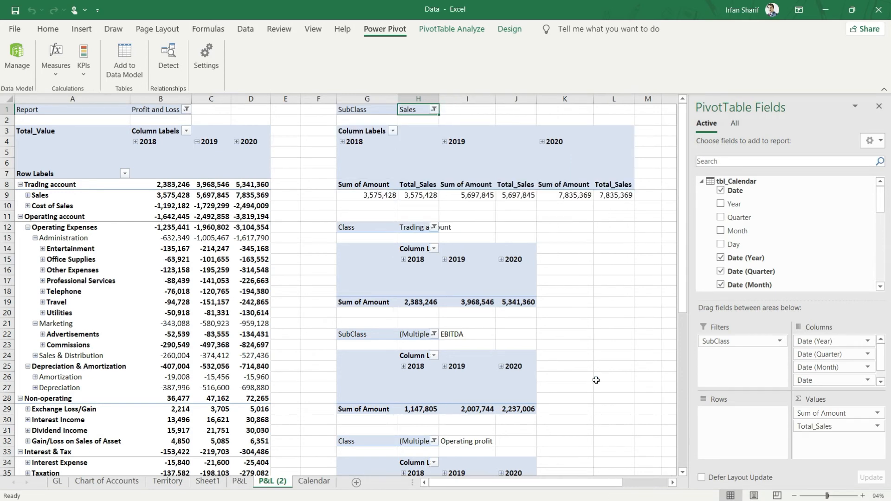
{"action": "mouse_move", "coordinate": [404, 160]}
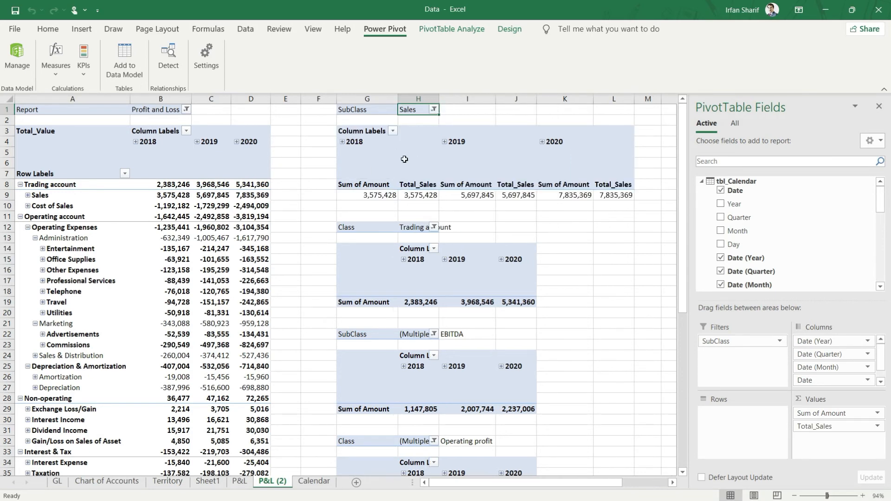
{"action": "mouse_move", "coordinate": [393, 167]}
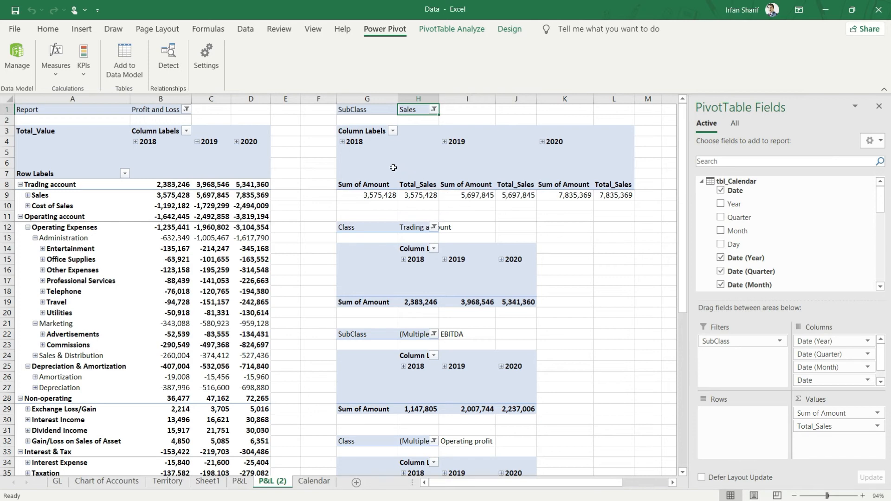
{"action": "mouse_move", "coordinate": [424, 195]}
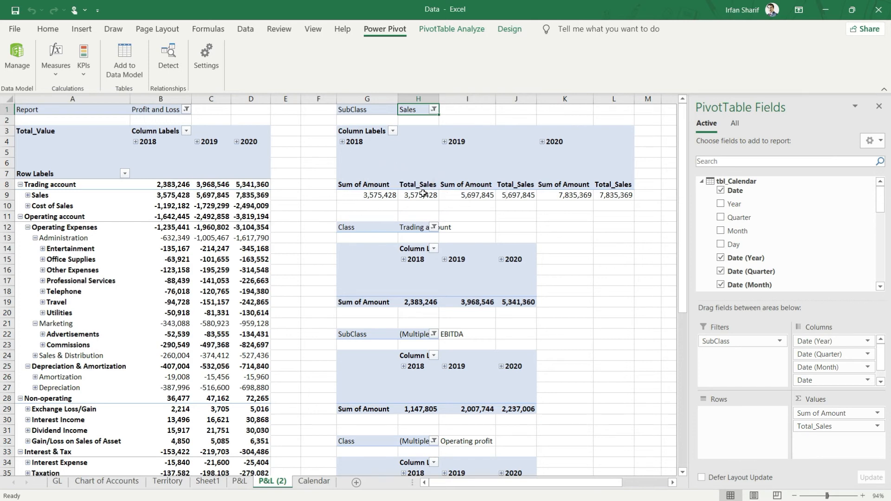
{"action": "left_click", "coordinate": [418, 195]}
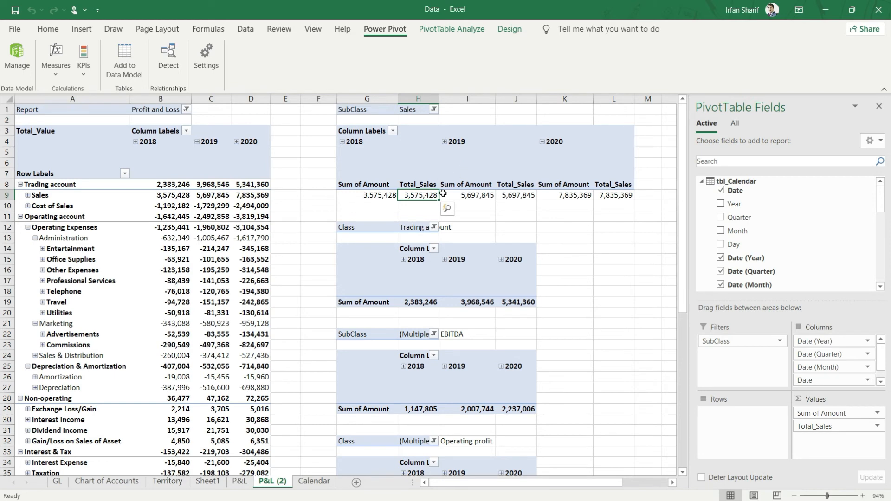
{"action": "mouse_move", "coordinate": [536, 129]}
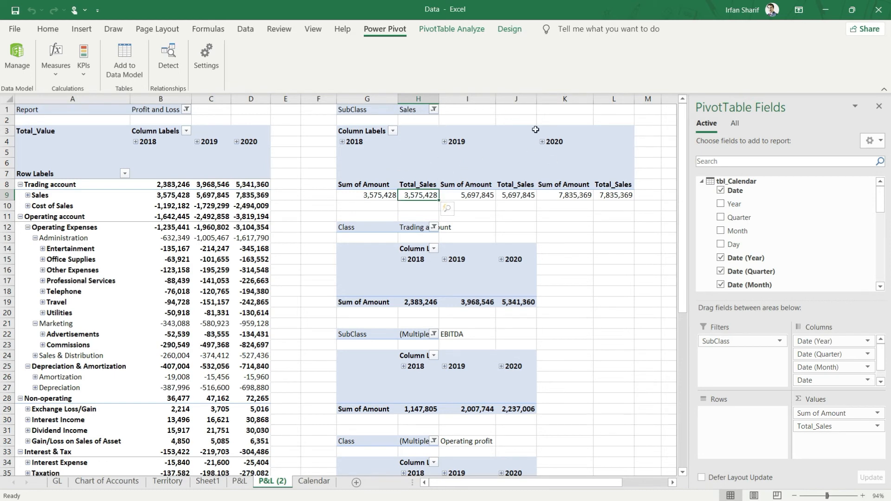
{"action": "mouse_move", "coordinate": [518, 200]}
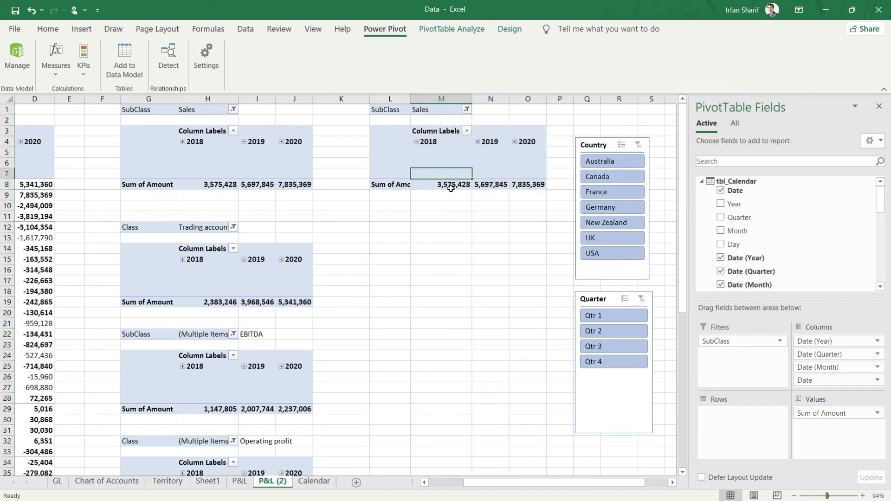
- Select the copied PivotTable and strip its SubClass filter and Sum of Amount values
{"action": "left_click", "coordinate": [441, 184]}
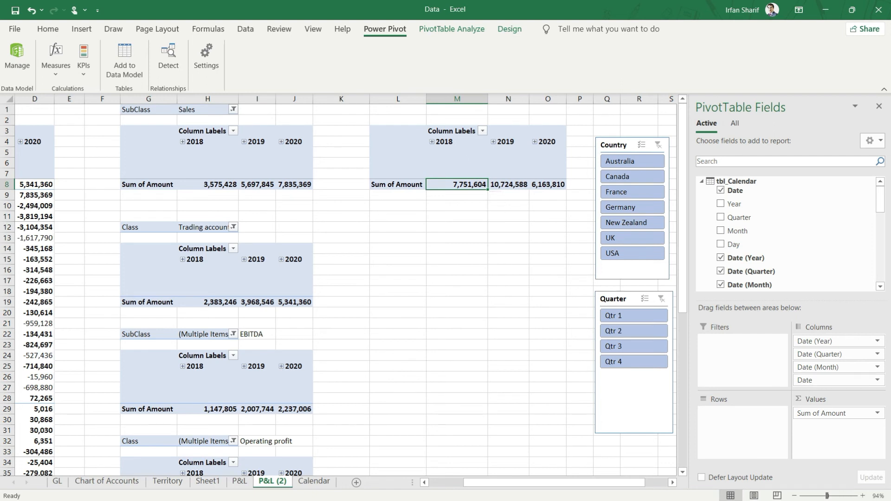
{"action": "mouse_move", "coordinate": [856, 414]}
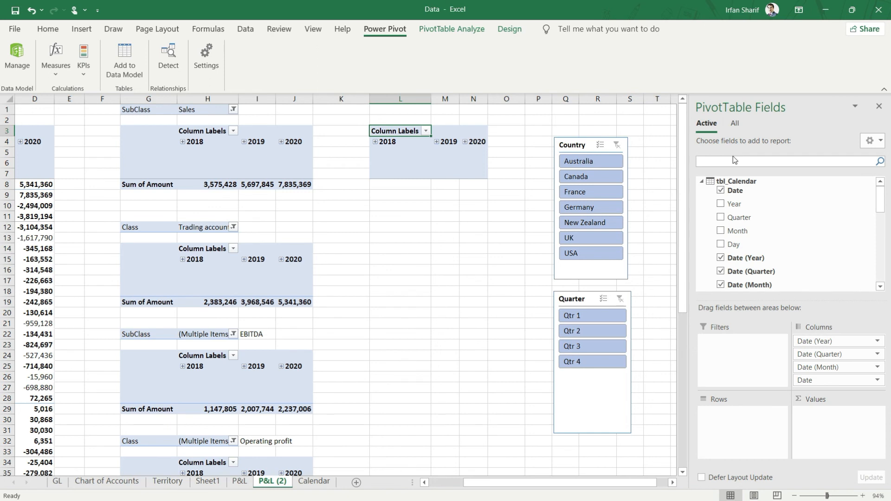
- Search the field list for 'sales' and place Total_Sales in the unfiltered pivot's Values
{"action": "type", "text": "sales"}
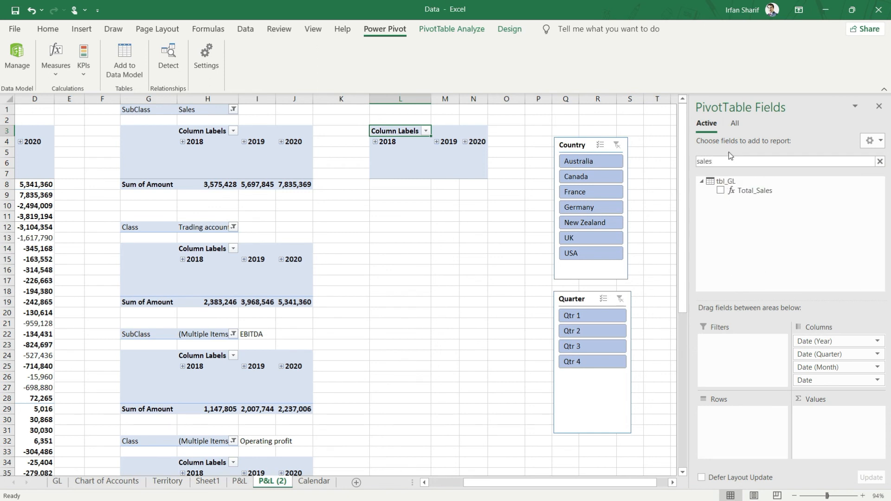
{"action": "left_click", "coordinate": [726, 182]}
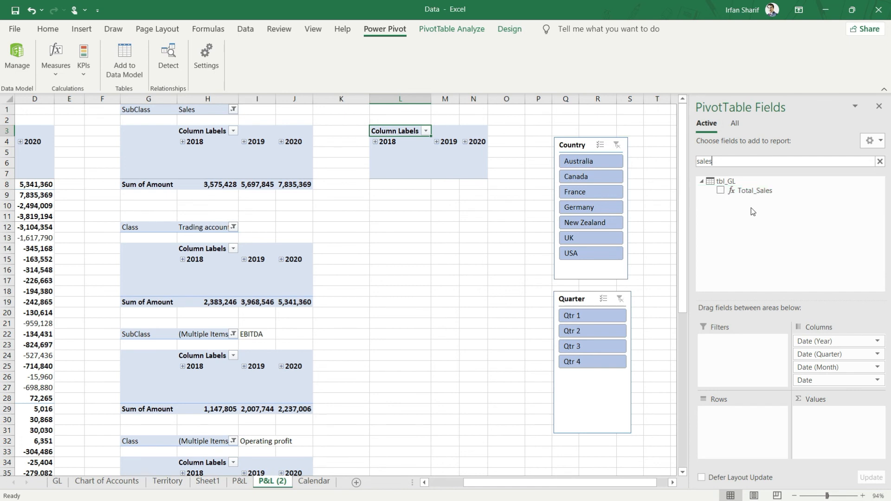
{"action": "left_click", "coordinate": [720, 190]}
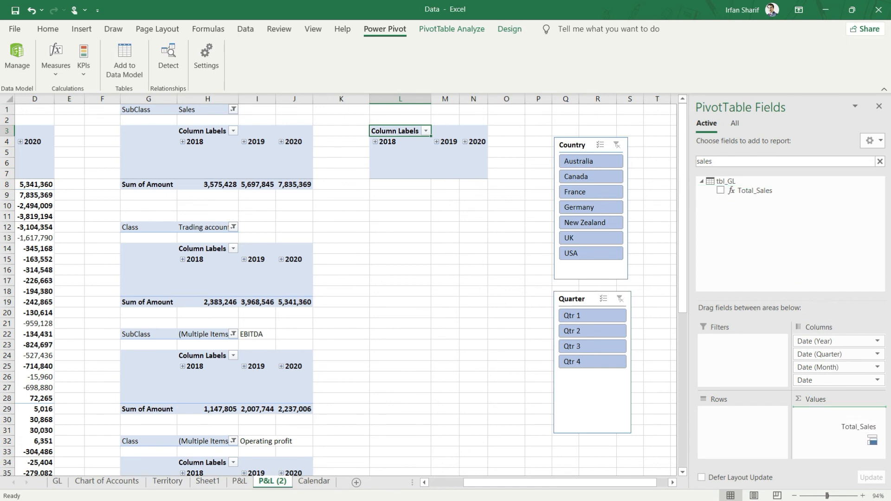
{"action": "left_click", "coordinate": [720, 190]}
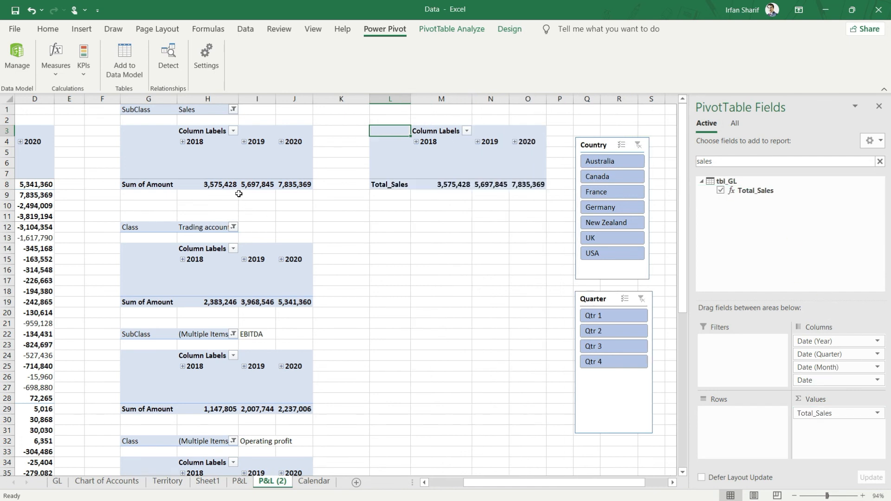
{"action": "mouse_move", "coordinate": [251, 168]}
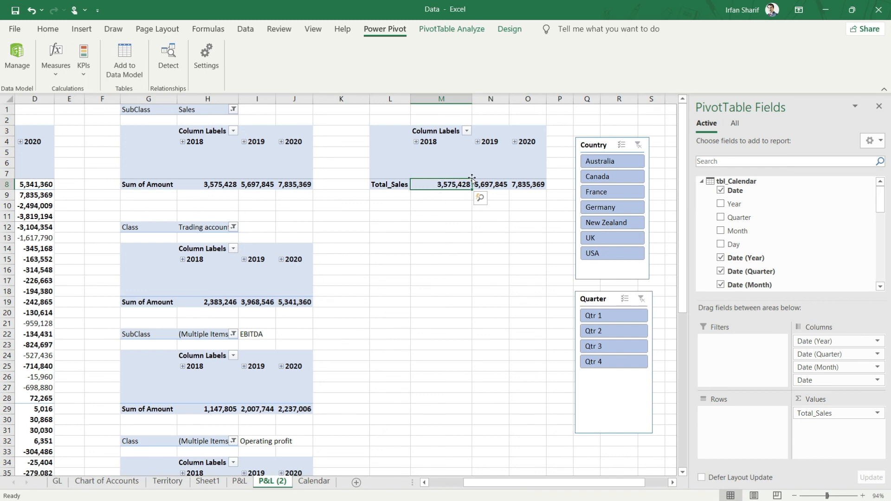
{"action": "mouse_move", "coordinate": [448, 168]}
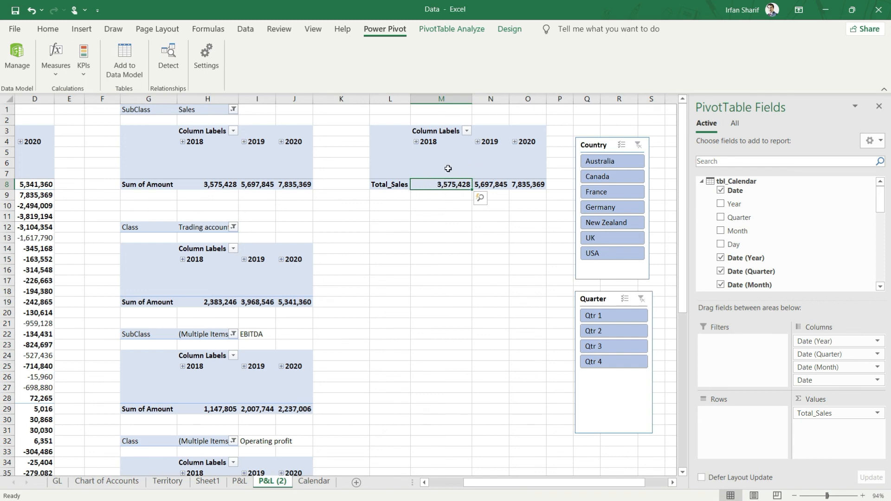
{"action": "left_click", "coordinate": [390, 184]}
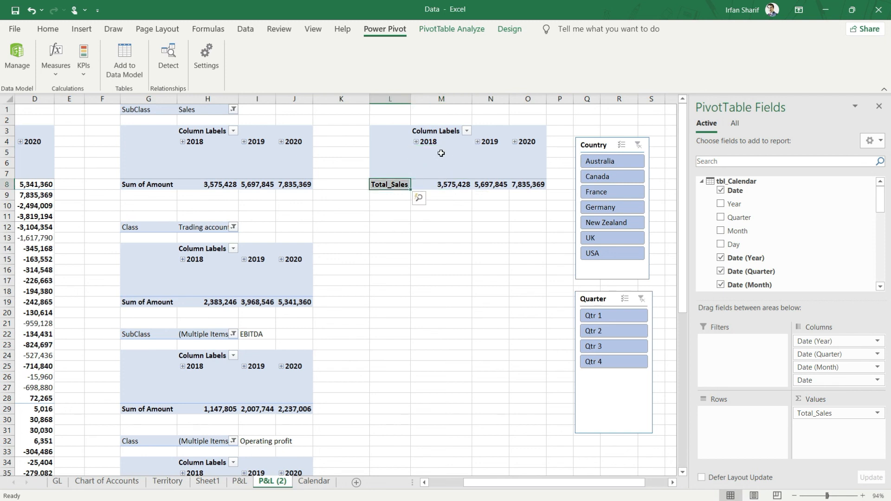
{"action": "mouse_move", "coordinate": [437, 179]}
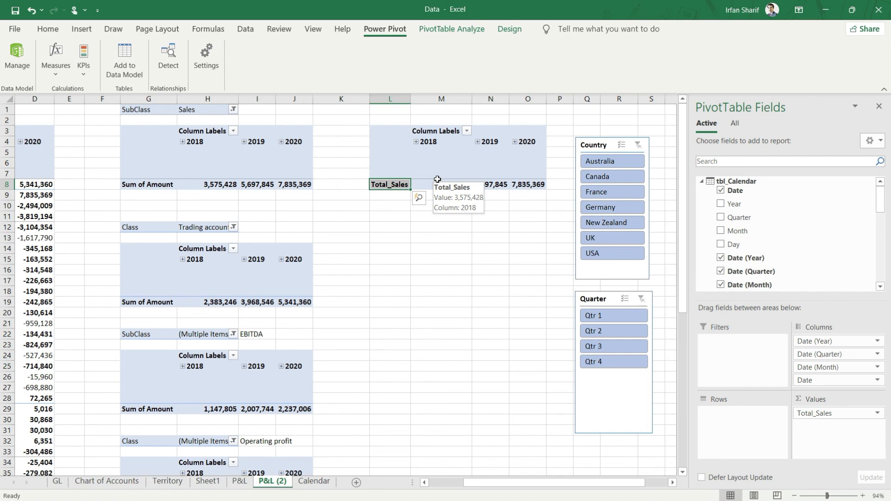
{"action": "left_click", "coordinate": [442, 183]}
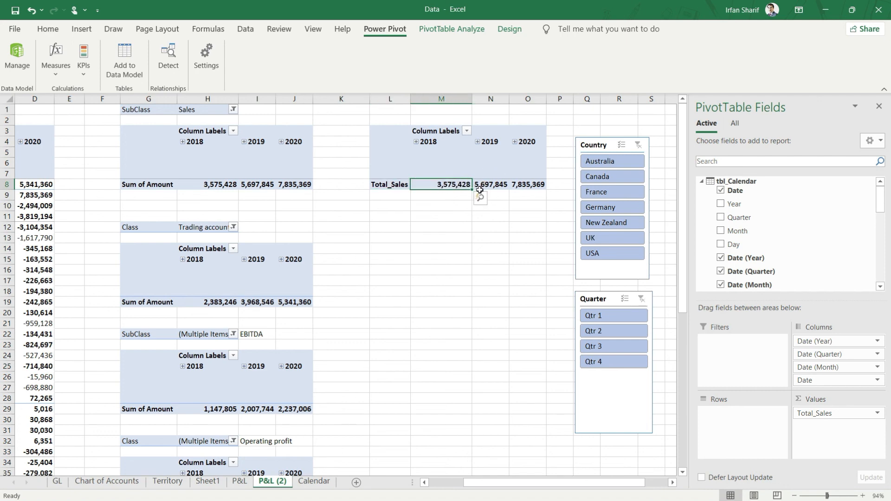
{"action": "mouse_move", "coordinate": [480, 197]}
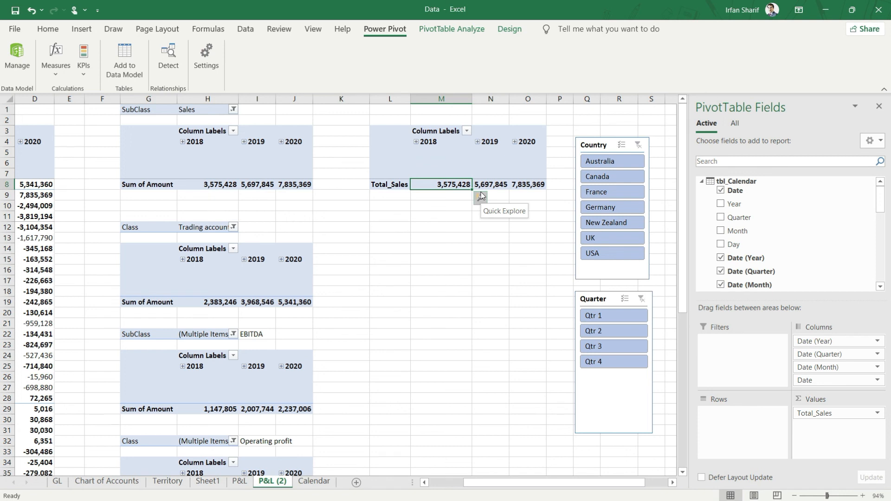
{"action": "mouse_move", "coordinate": [191, 274]}
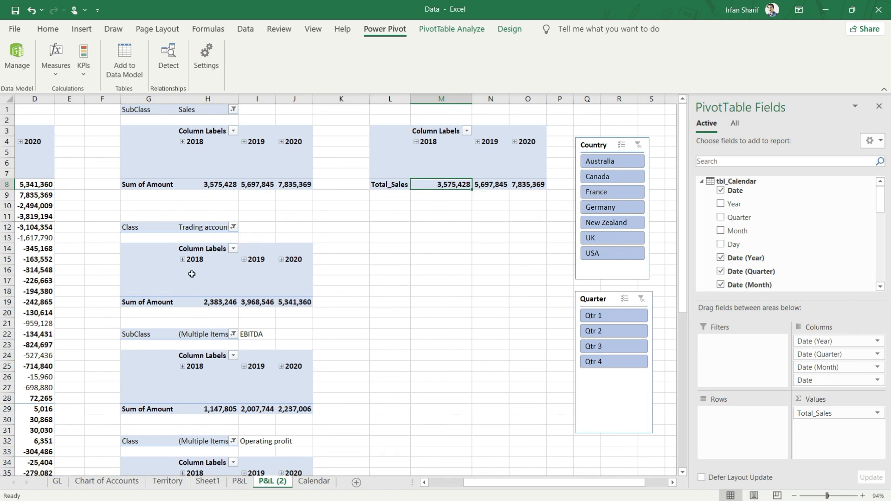
{"action": "mouse_move", "coordinate": [323, 369]}
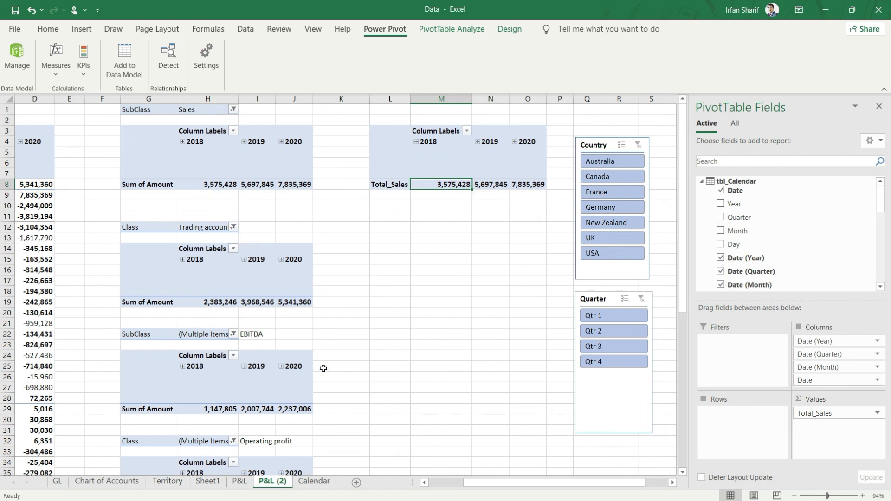